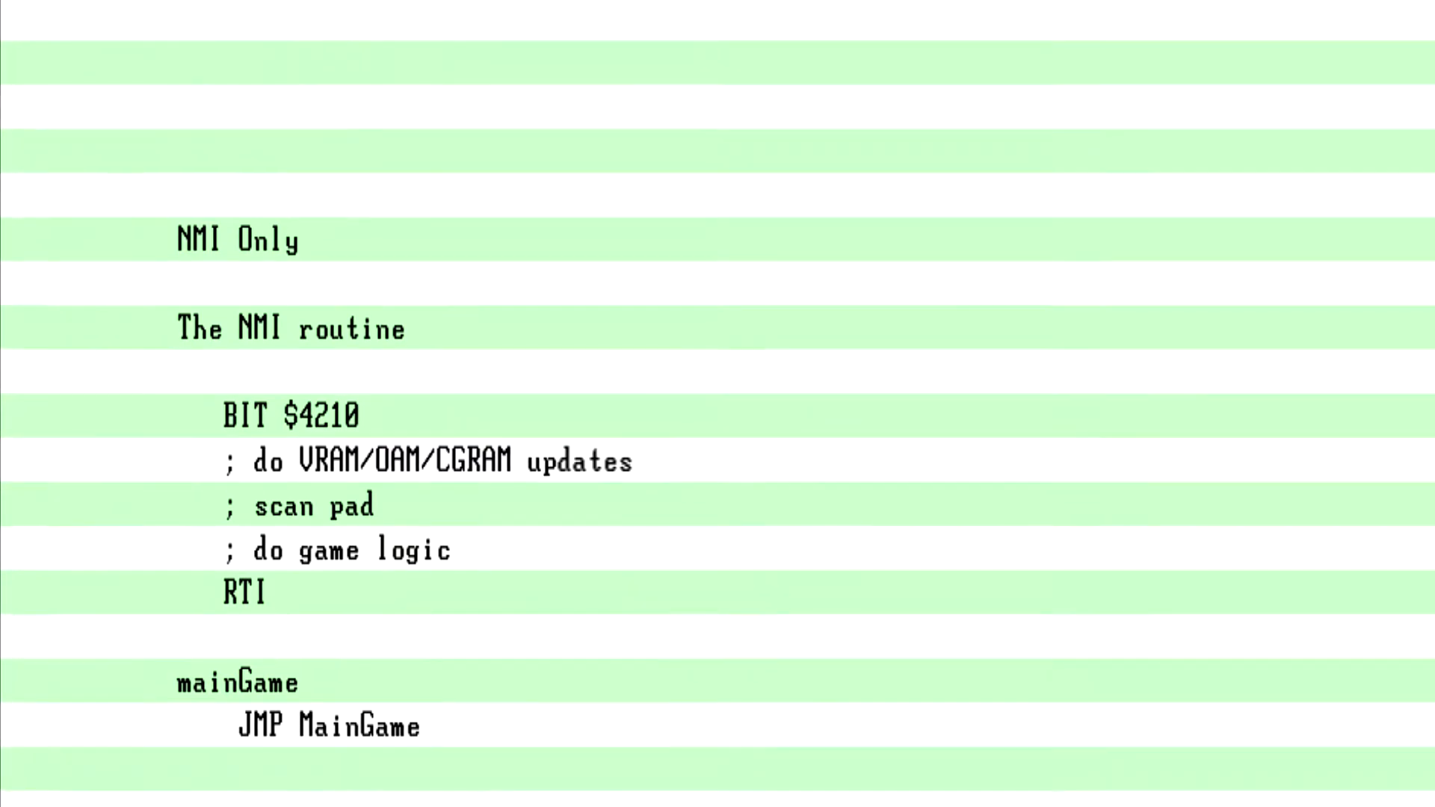
scroll("down", 3)
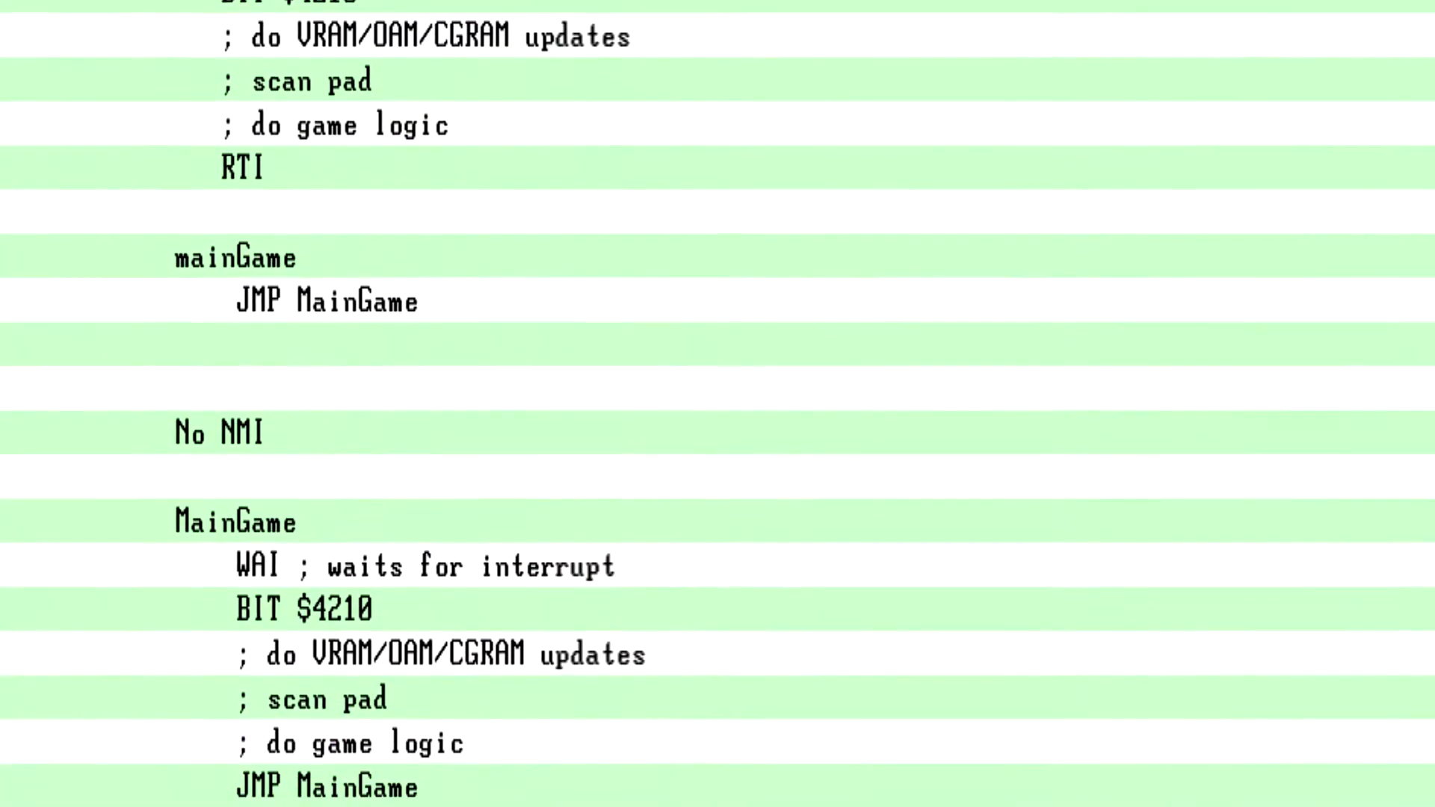
scroll("down", 3)
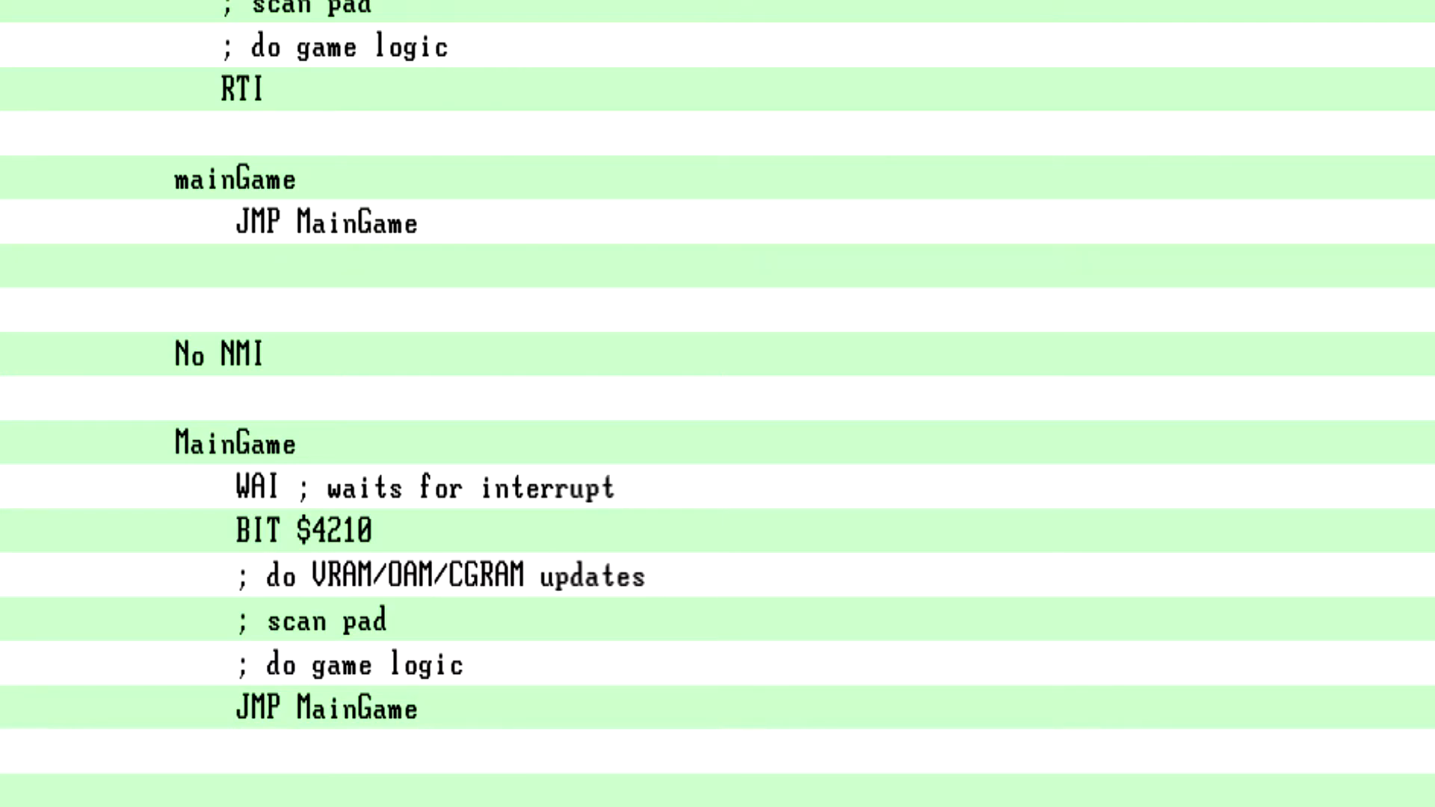
scroll("down", 3)
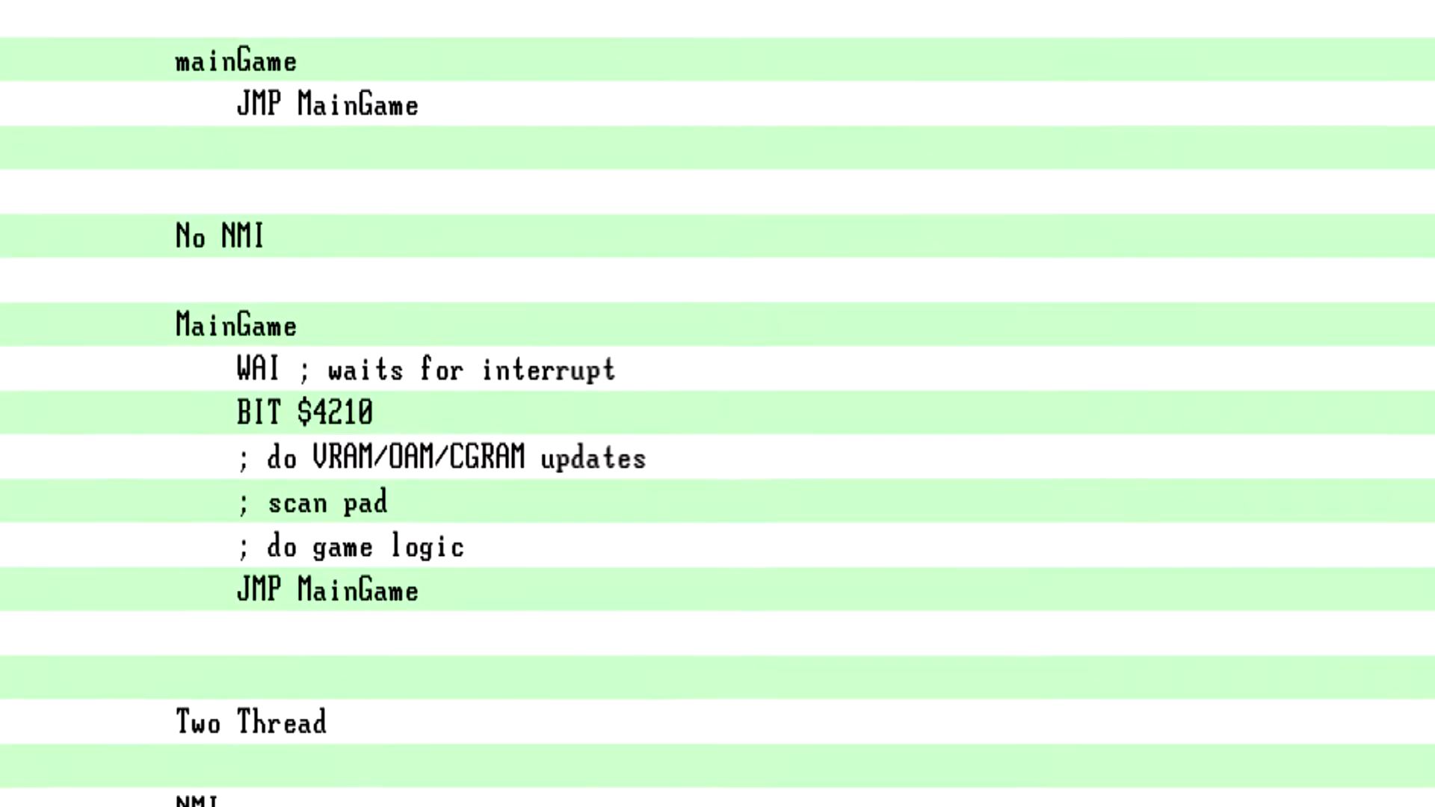
scroll("down", 3)
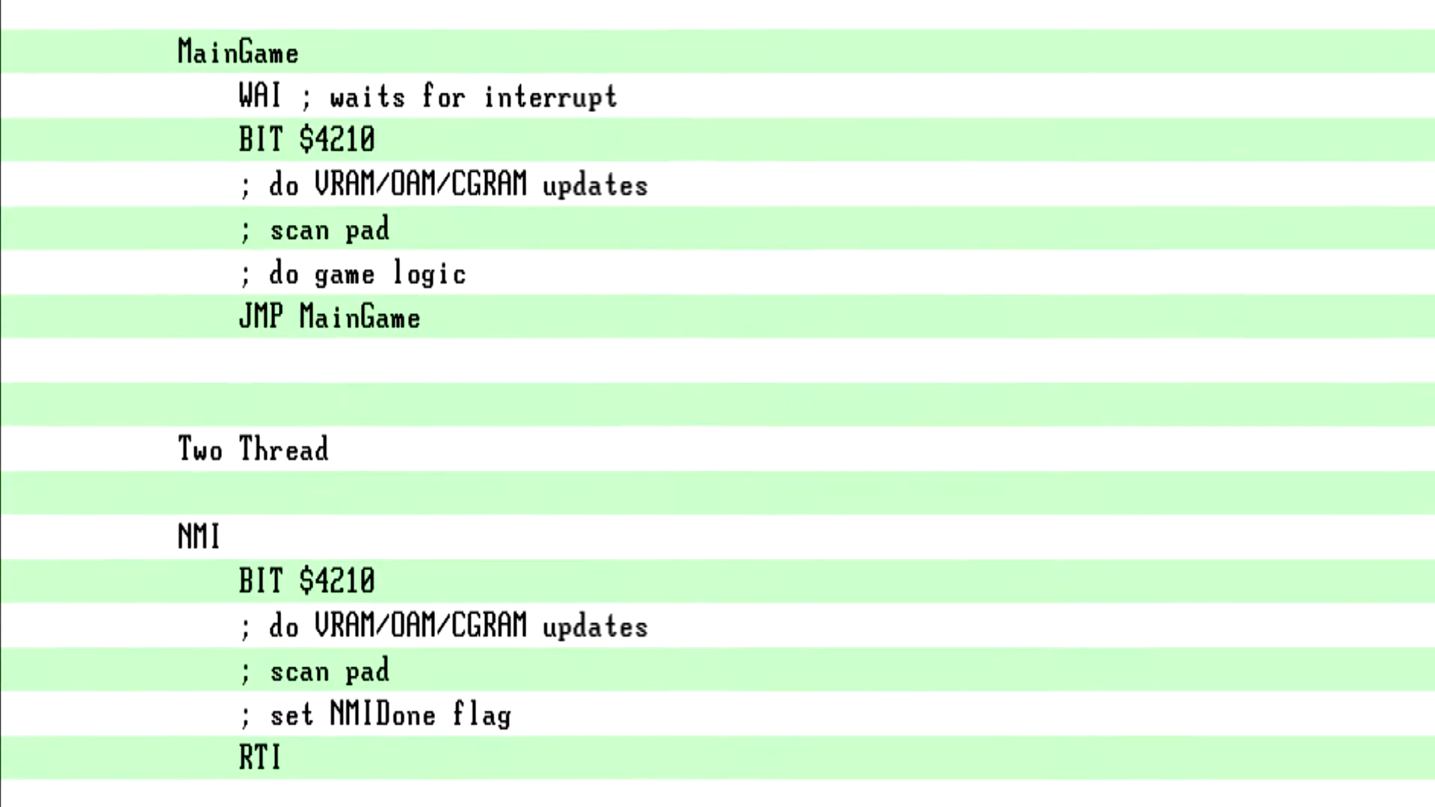
scroll("down", 3)
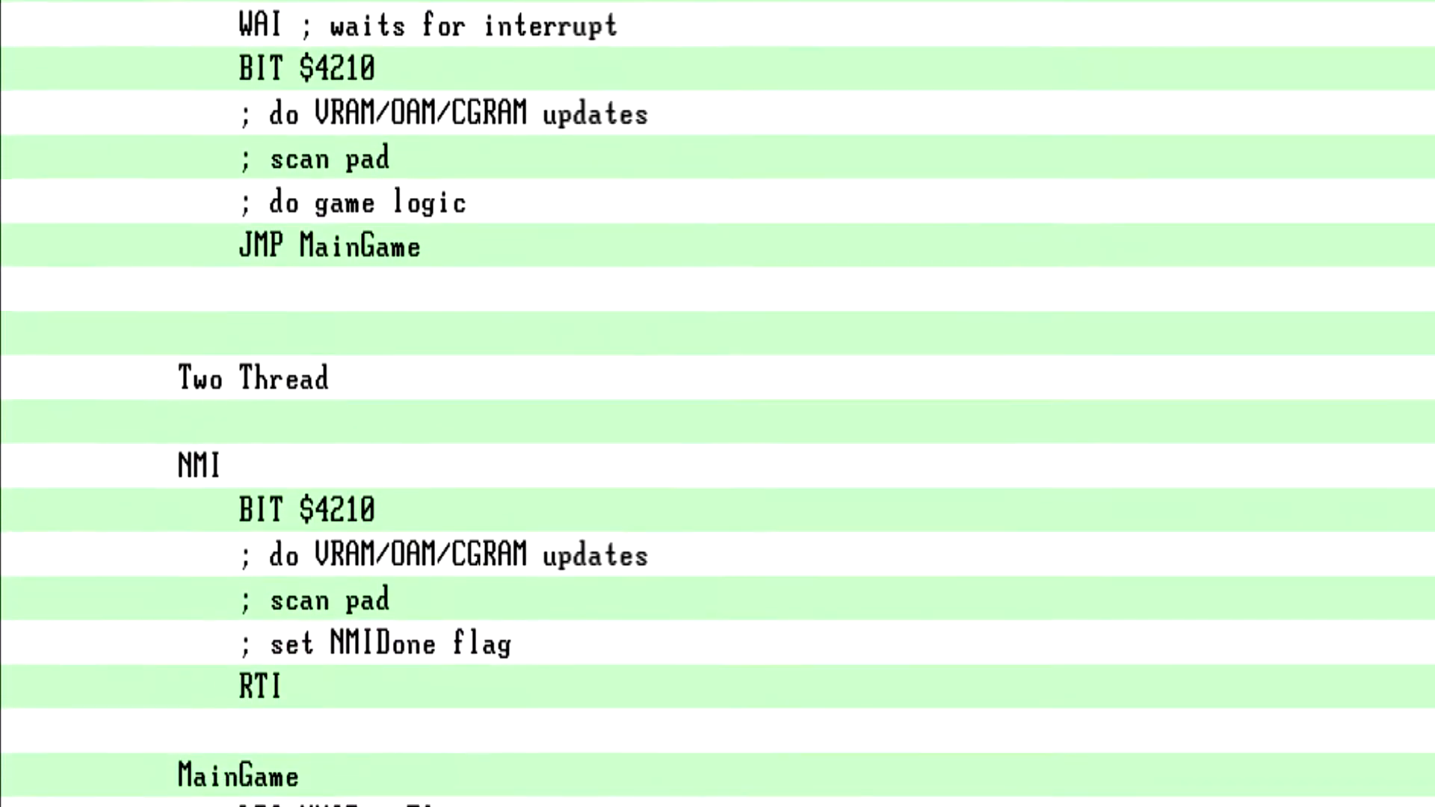
scroll("down", 3)
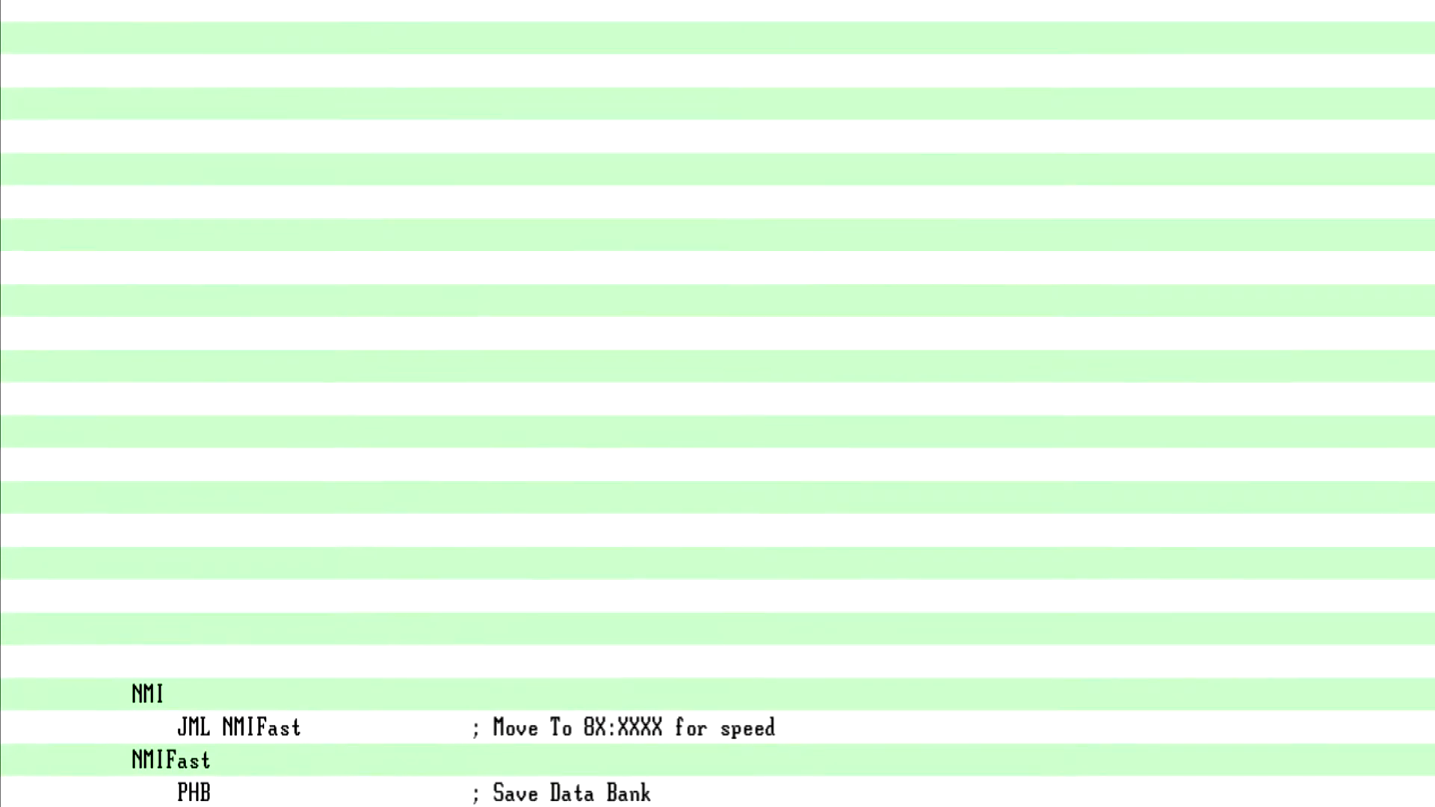
scroll("down", 3)
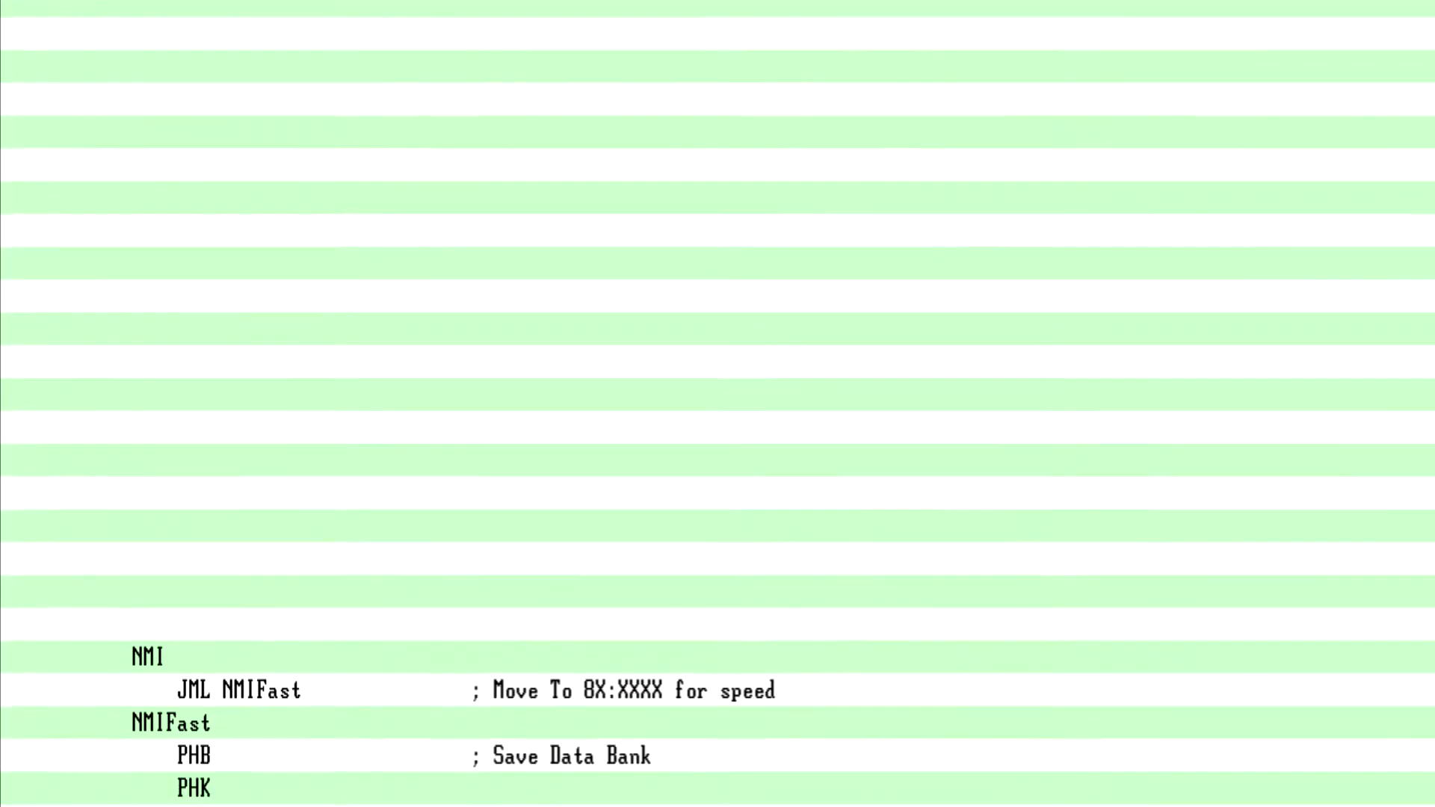
scroll("down", 3)
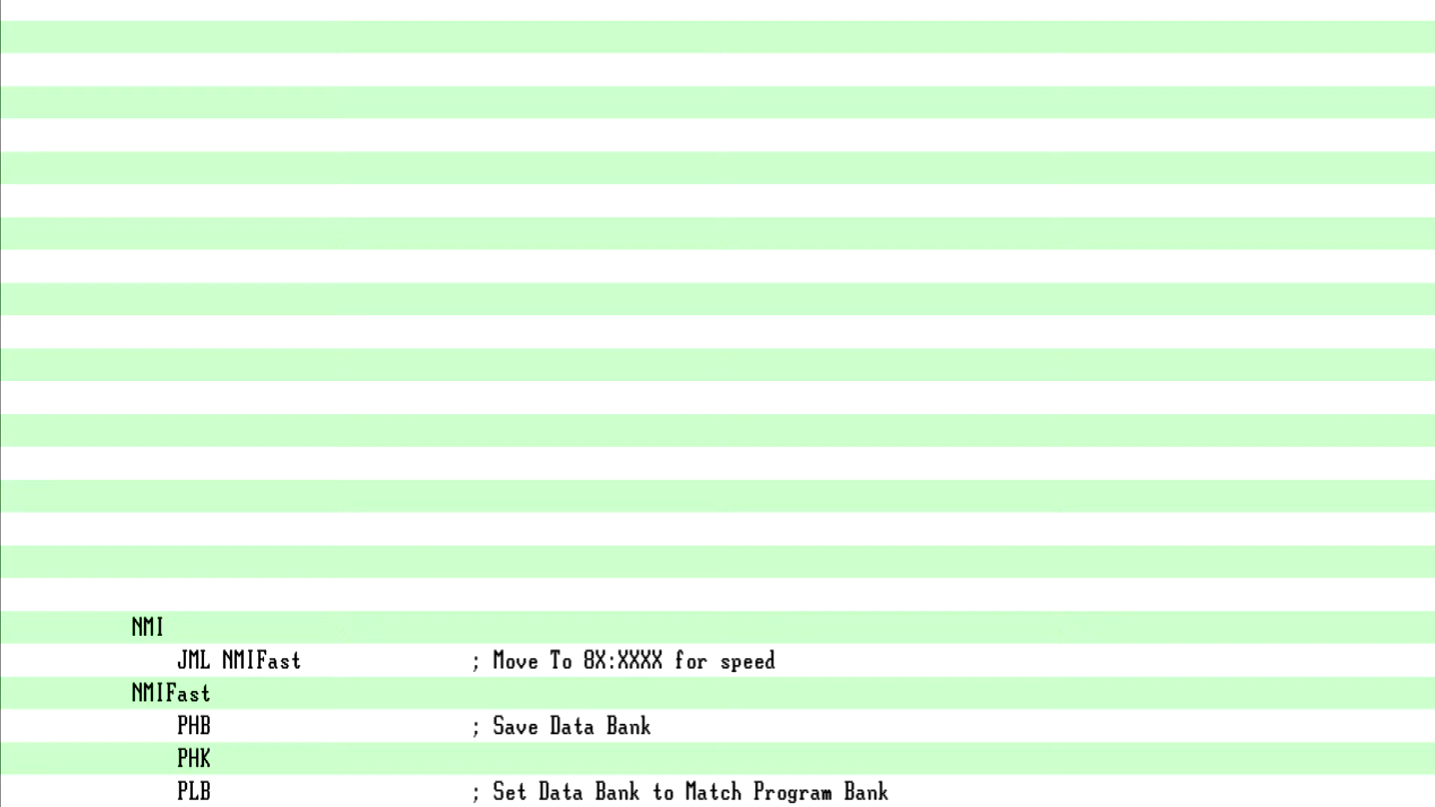
scroll("down", 3)
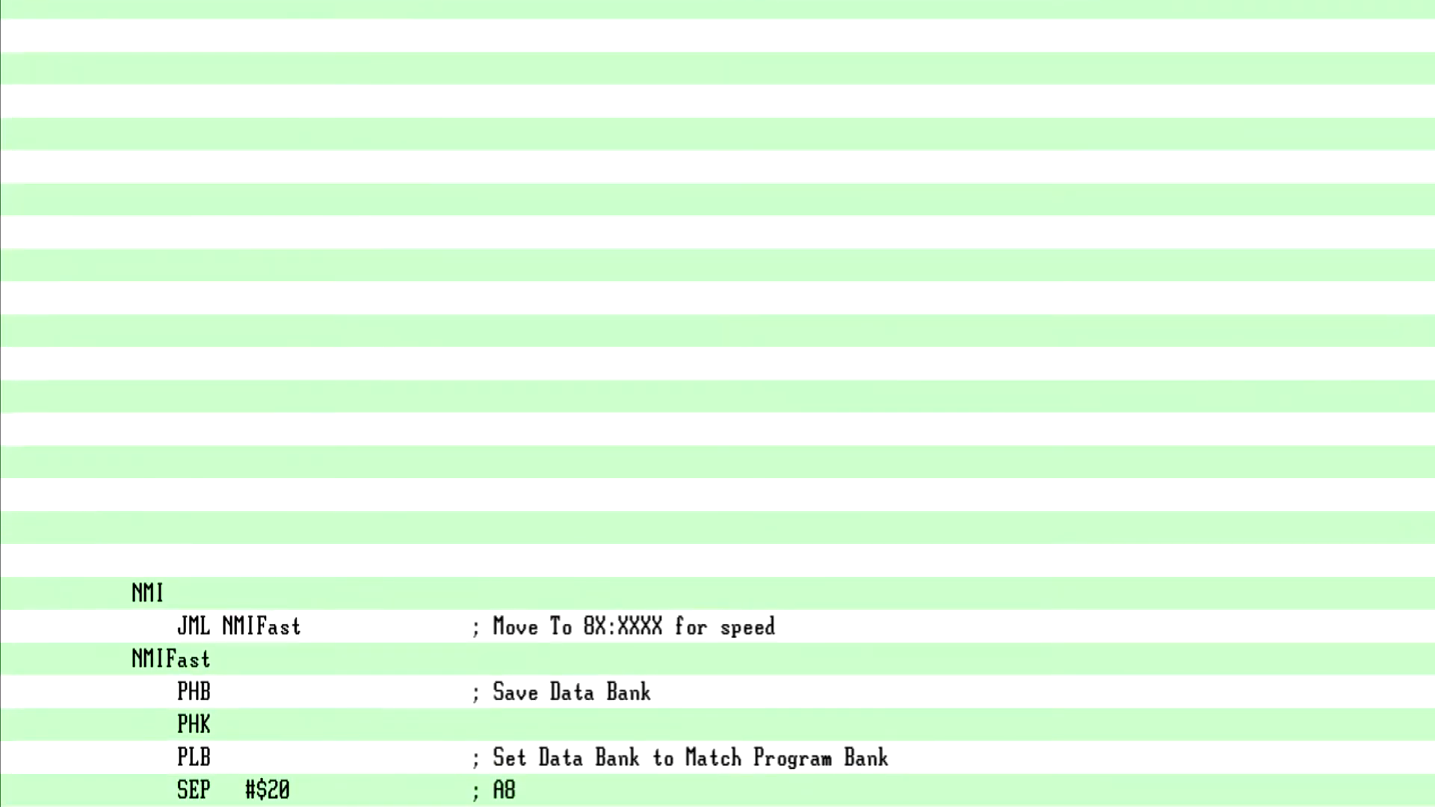
scroll("down", 3)
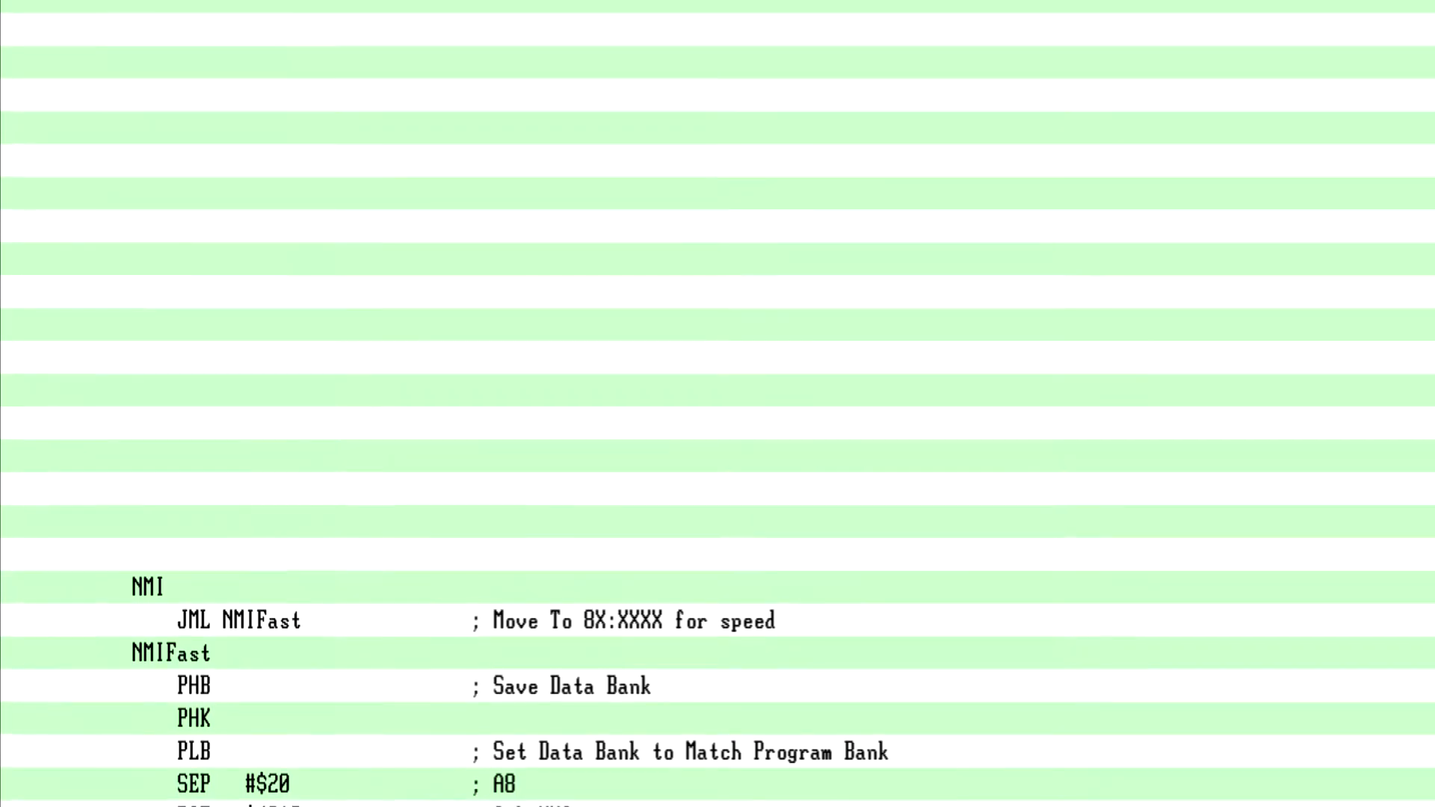
scroll("down", 3)
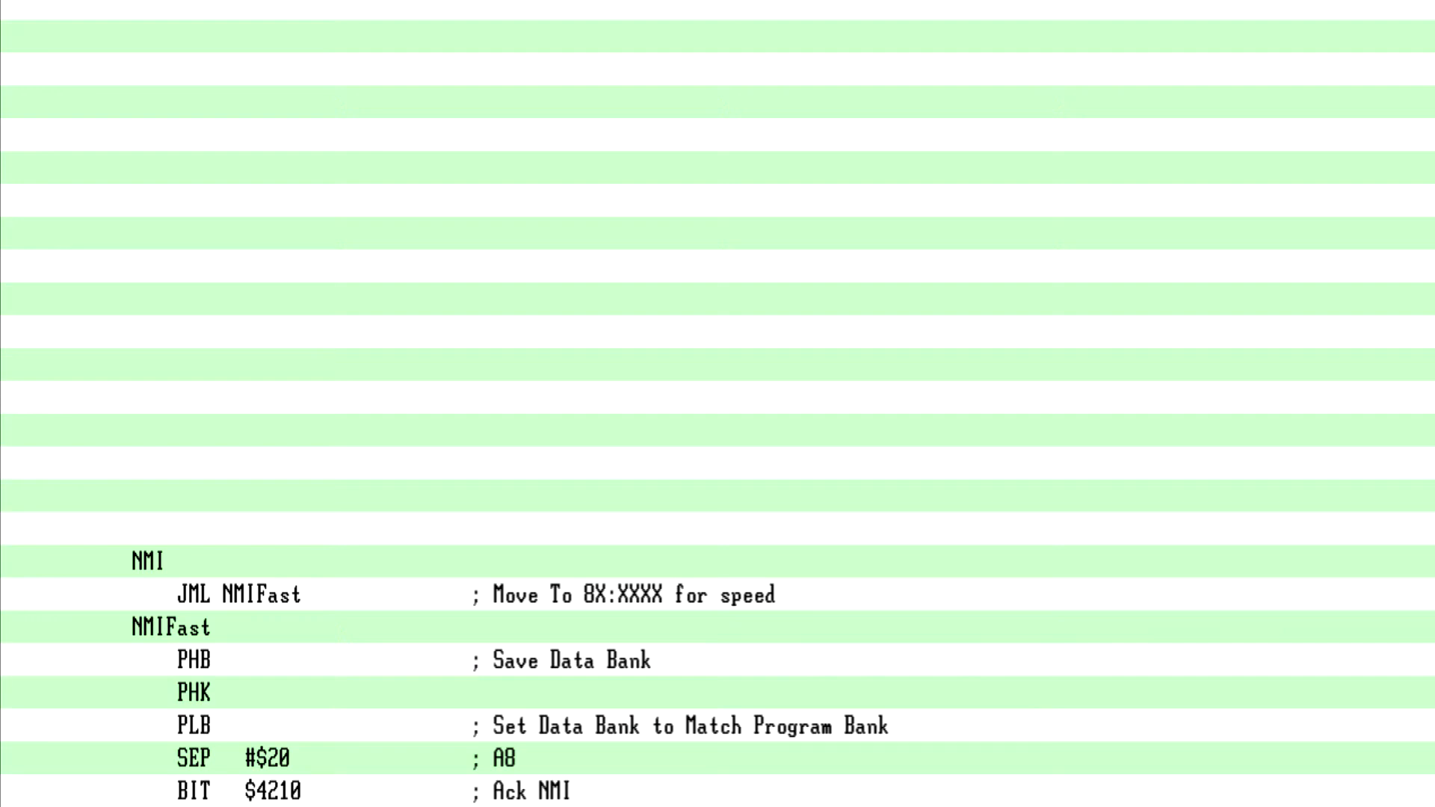
scroll("down", 3)
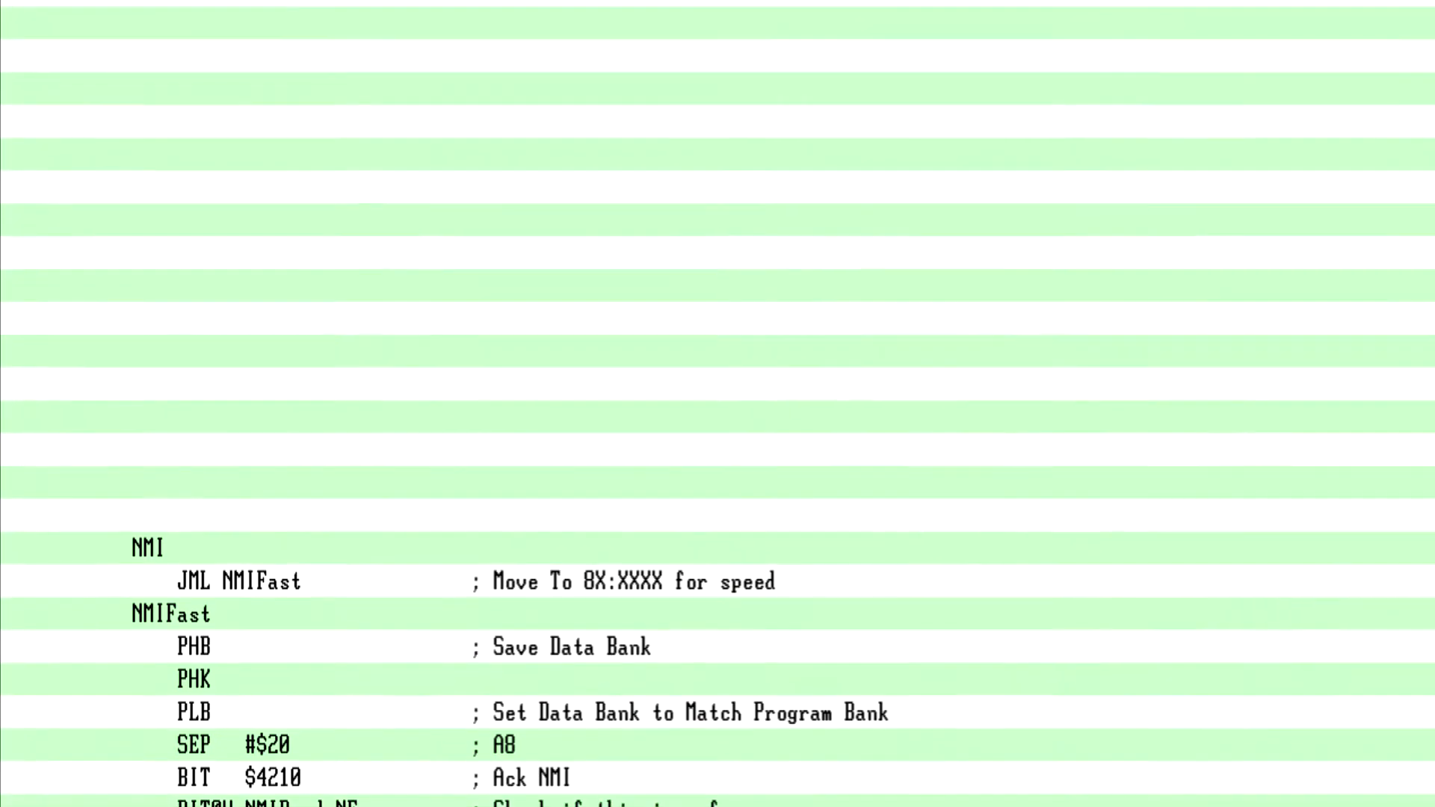
scroll("up", 3)
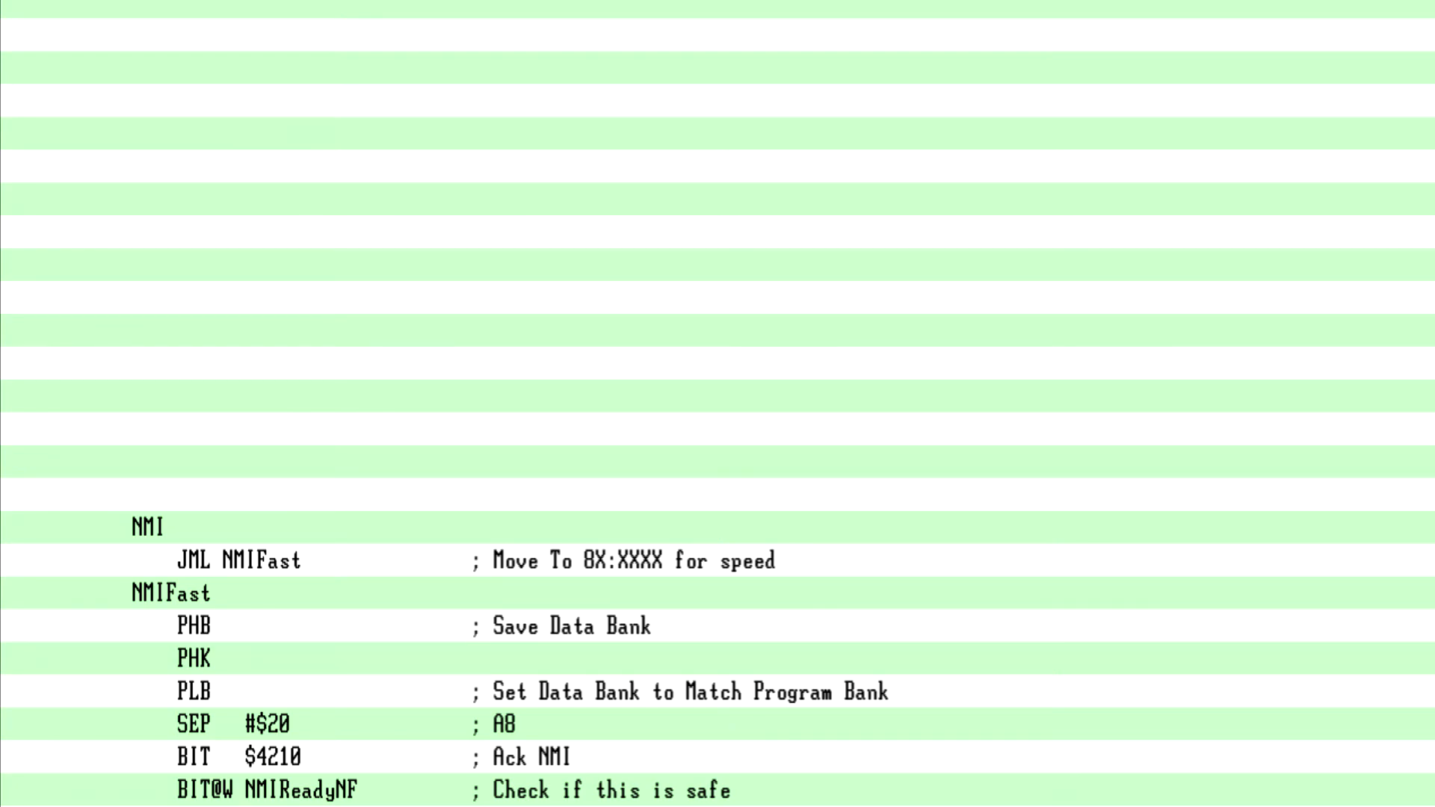
scroll("down", 3)
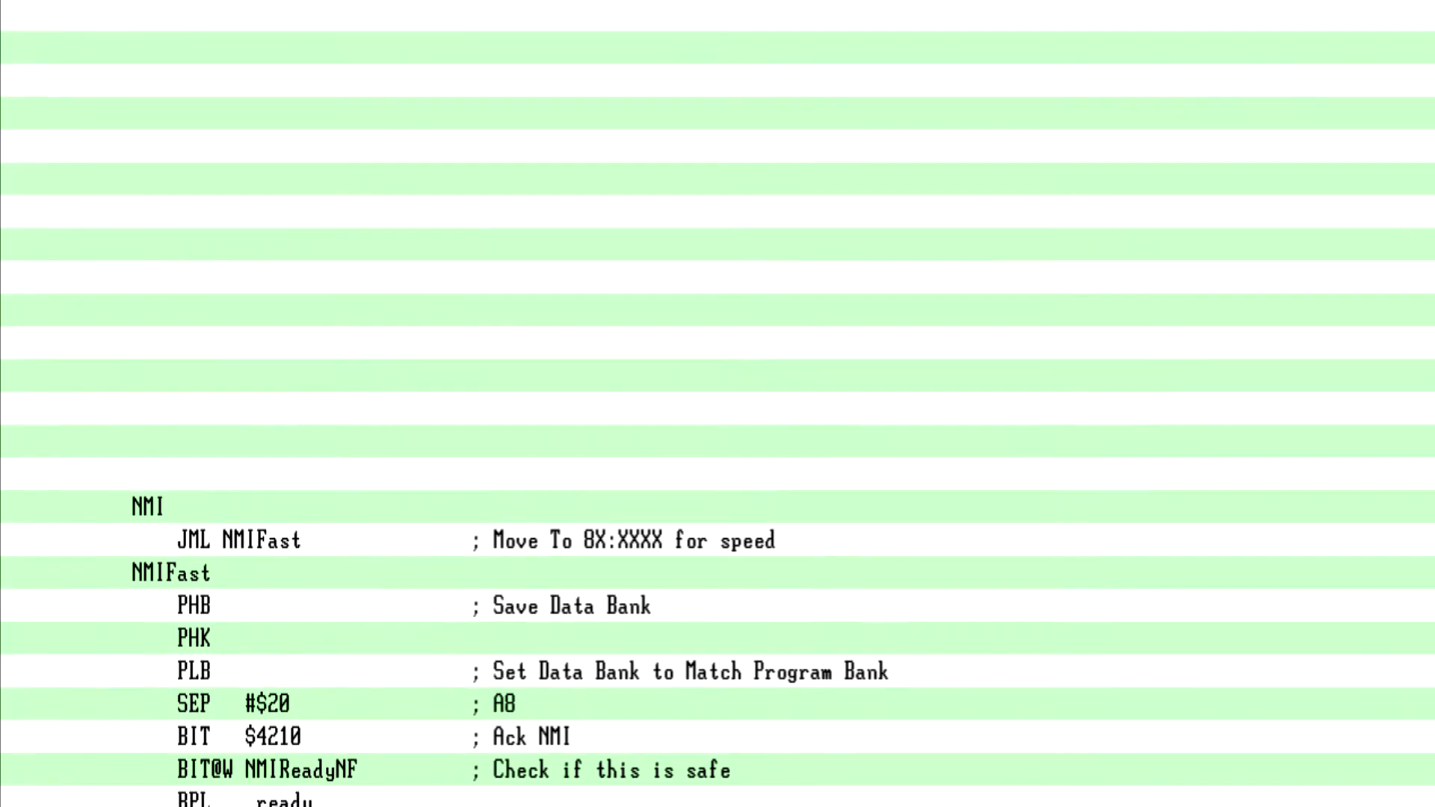
scroll("down", 3)
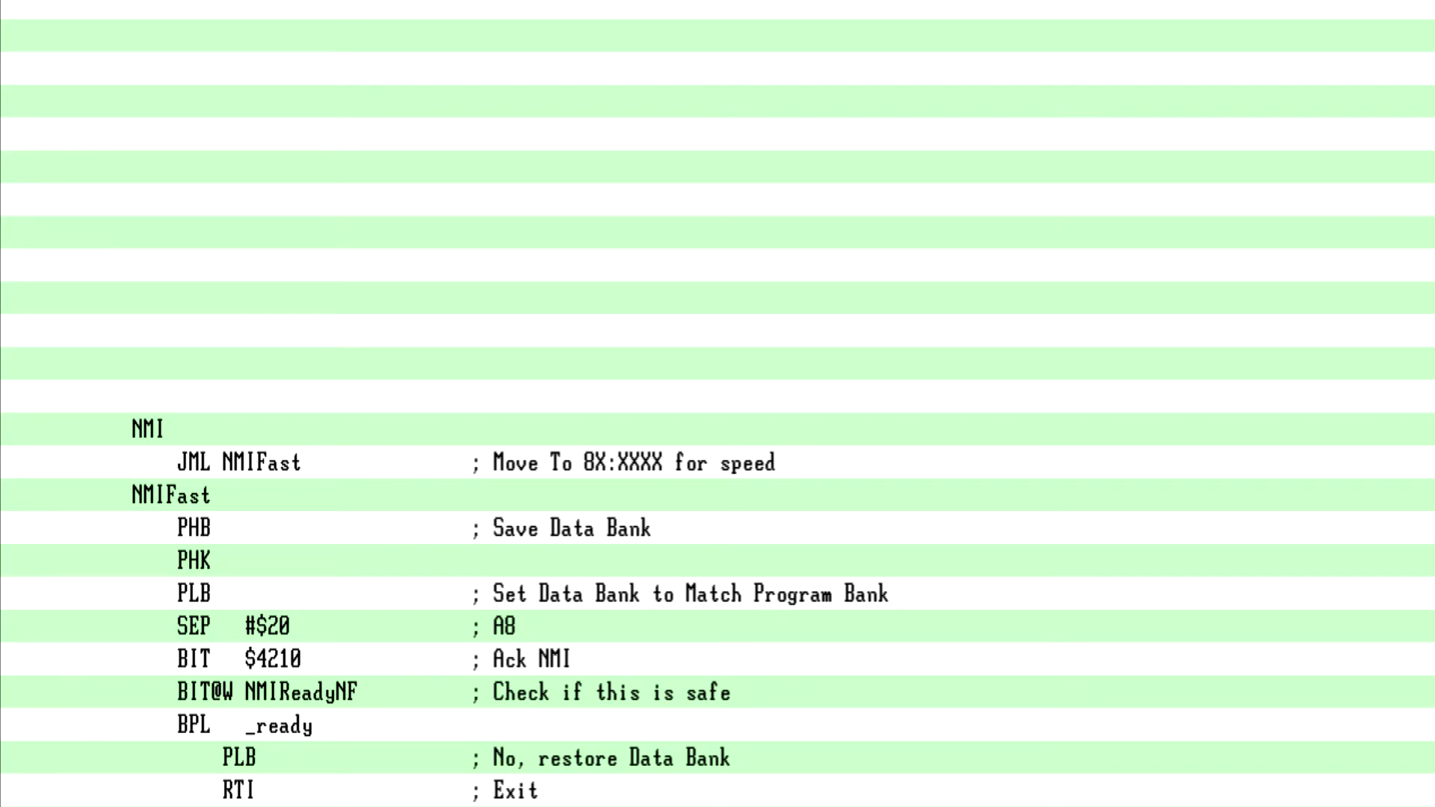
scroll("down", 3)
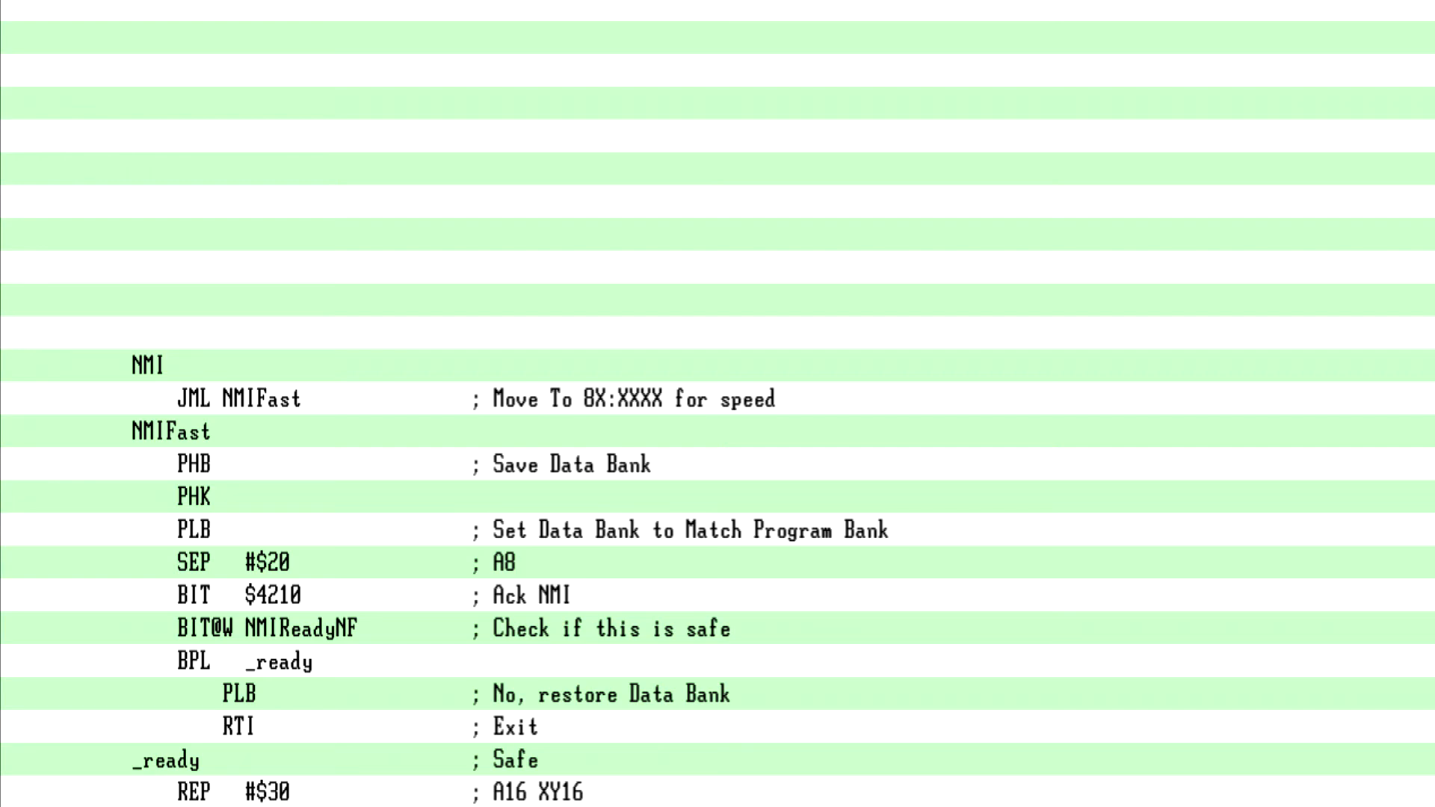
scroll("down", 3)
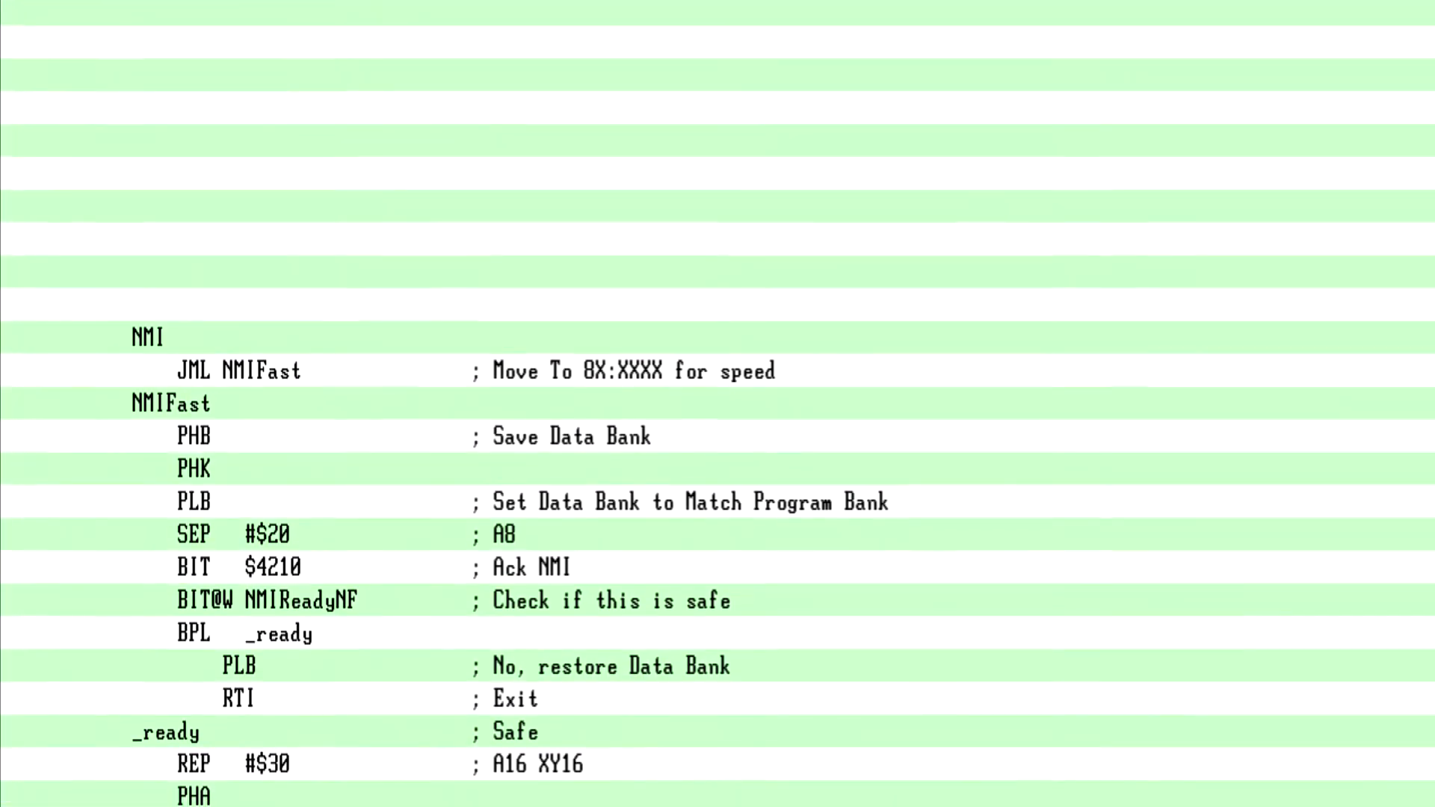
scroll("down", 3)
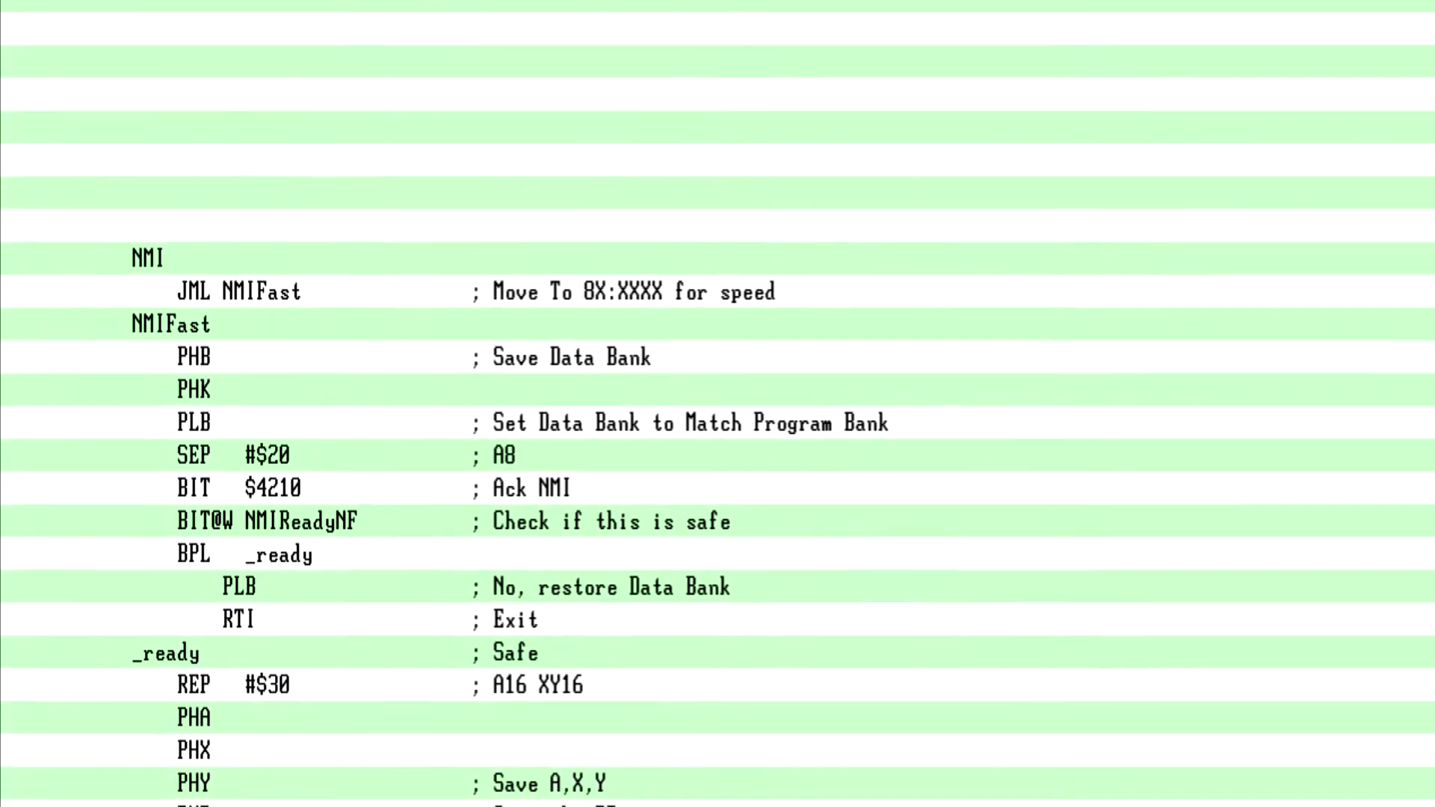
scroll("up", 3)
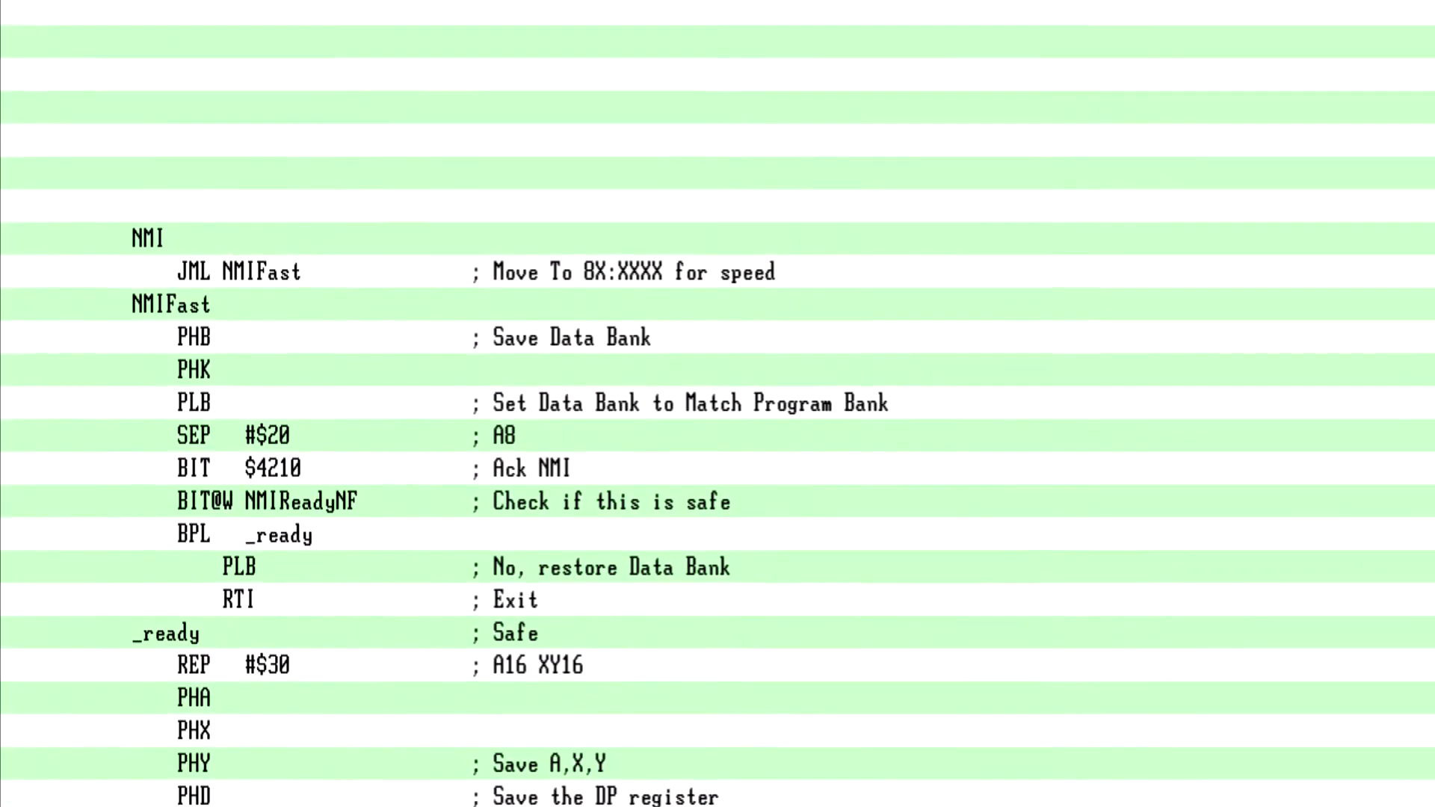
scroll("down", 3)
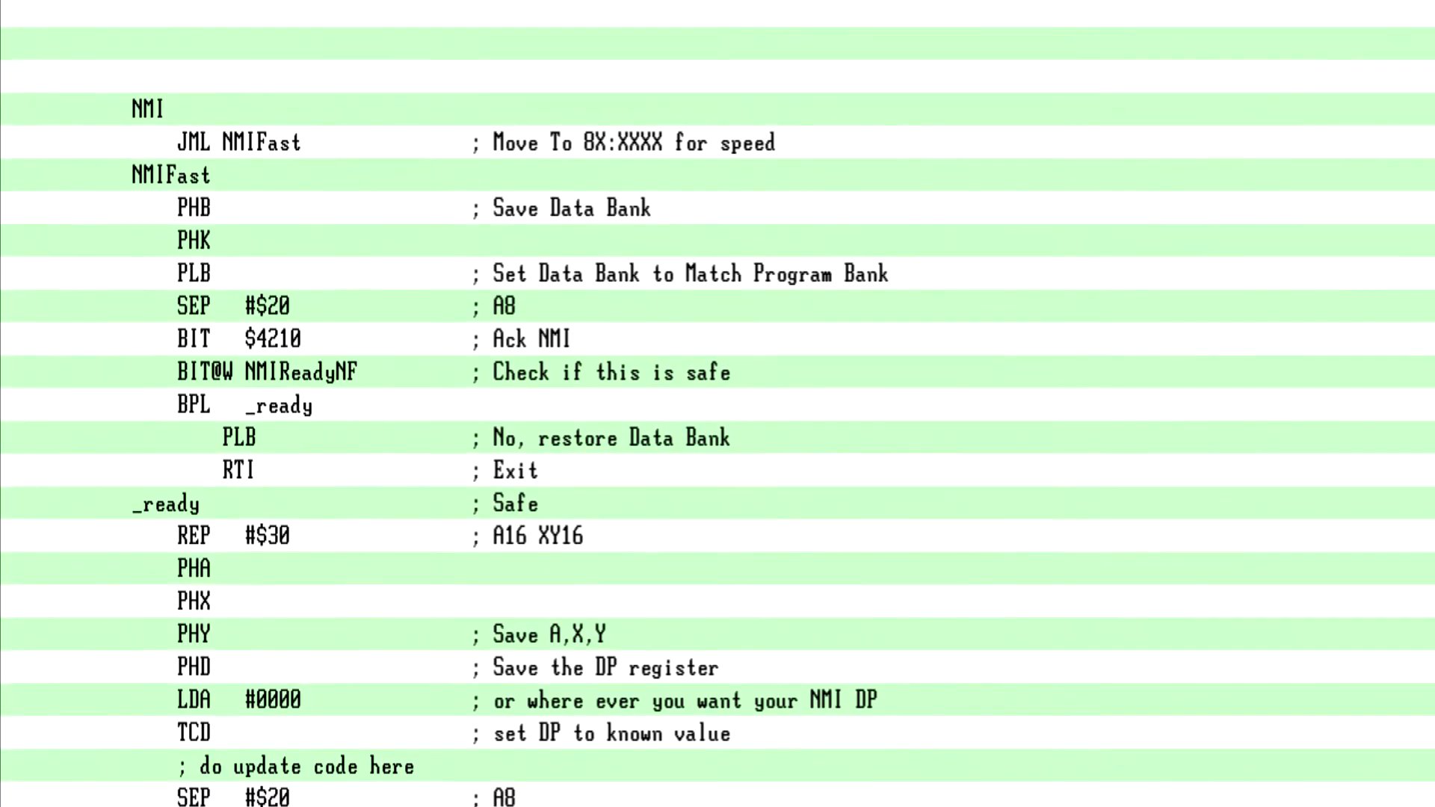
scroll("up", 3)
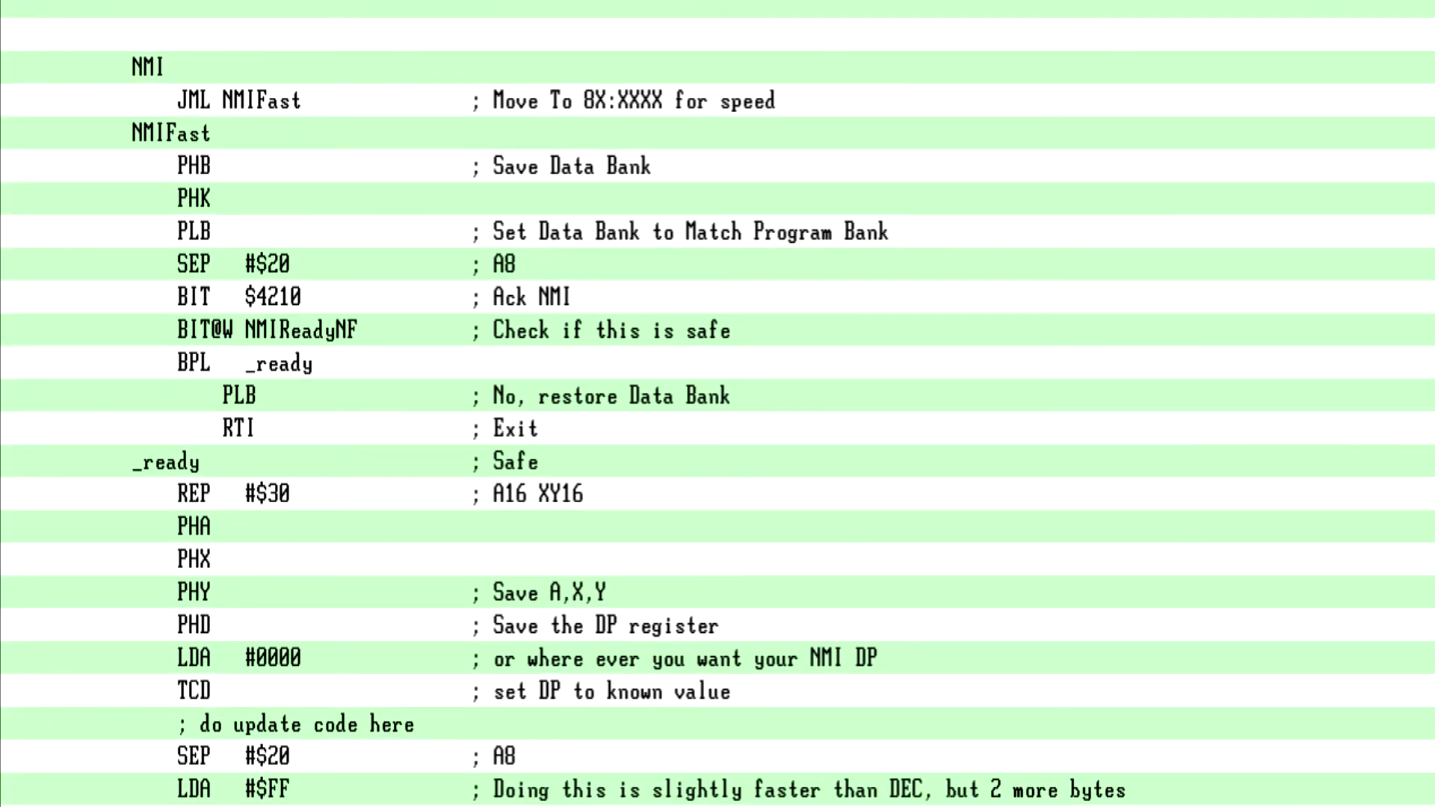
scroll("up", 3)
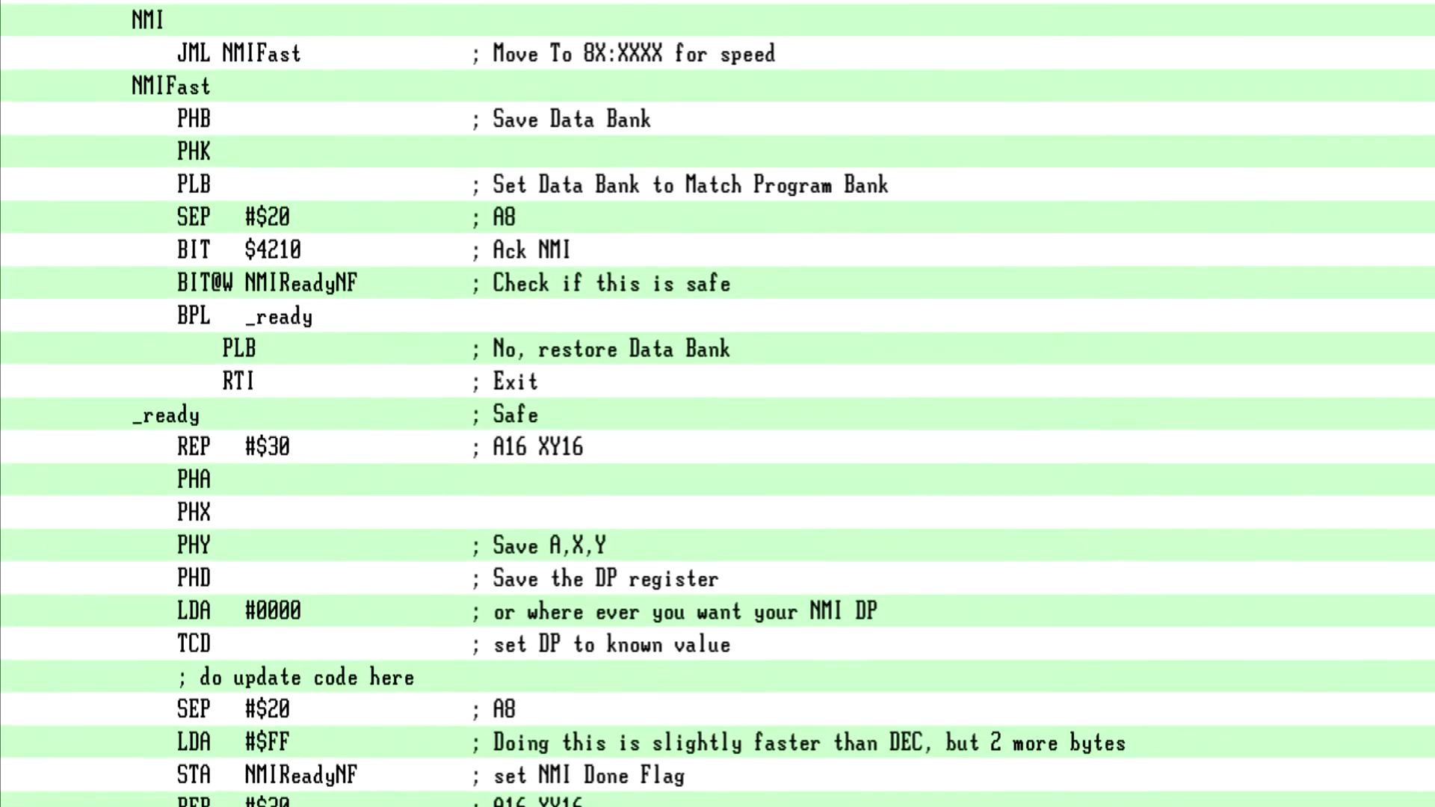
scroll("down", 3)
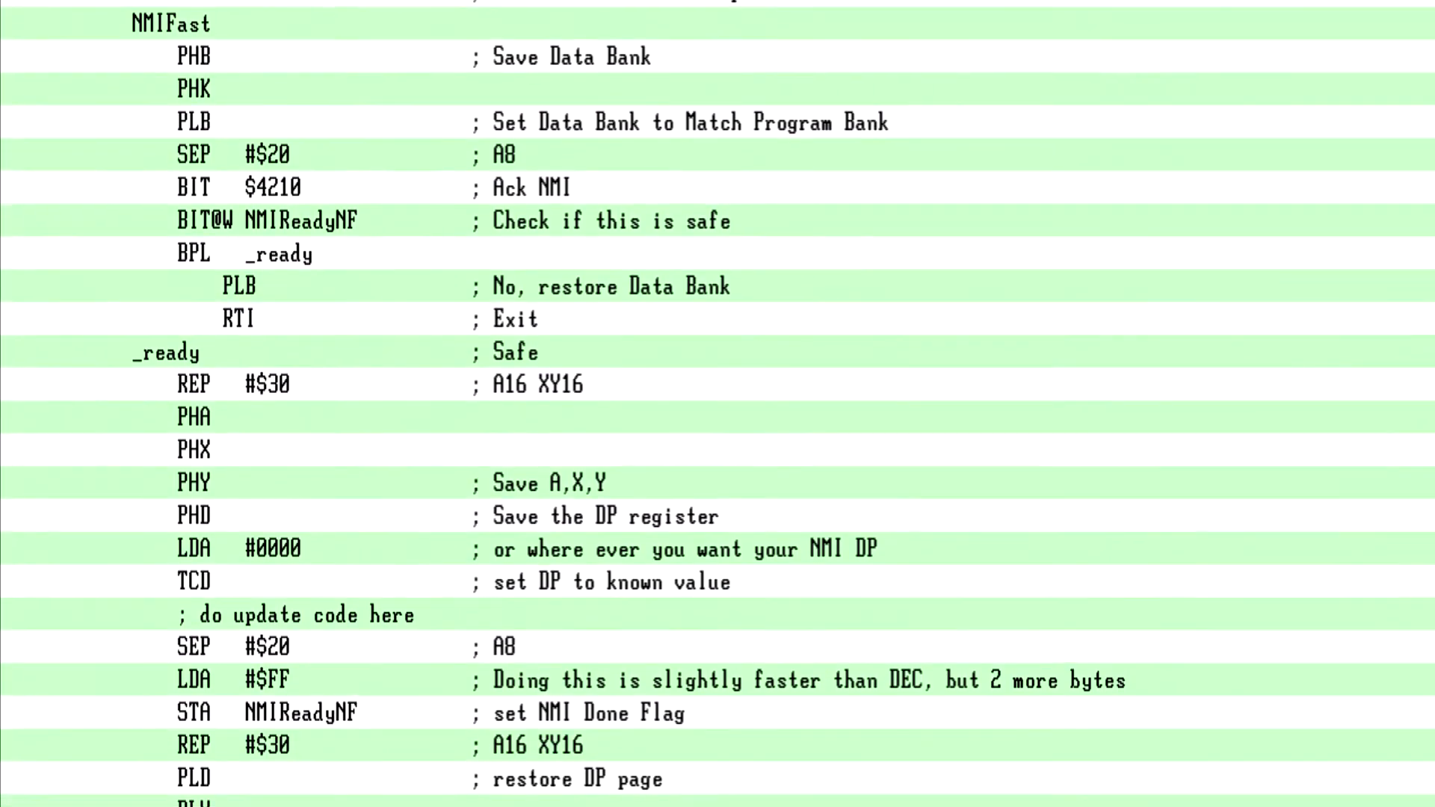
scroll("down", 3)
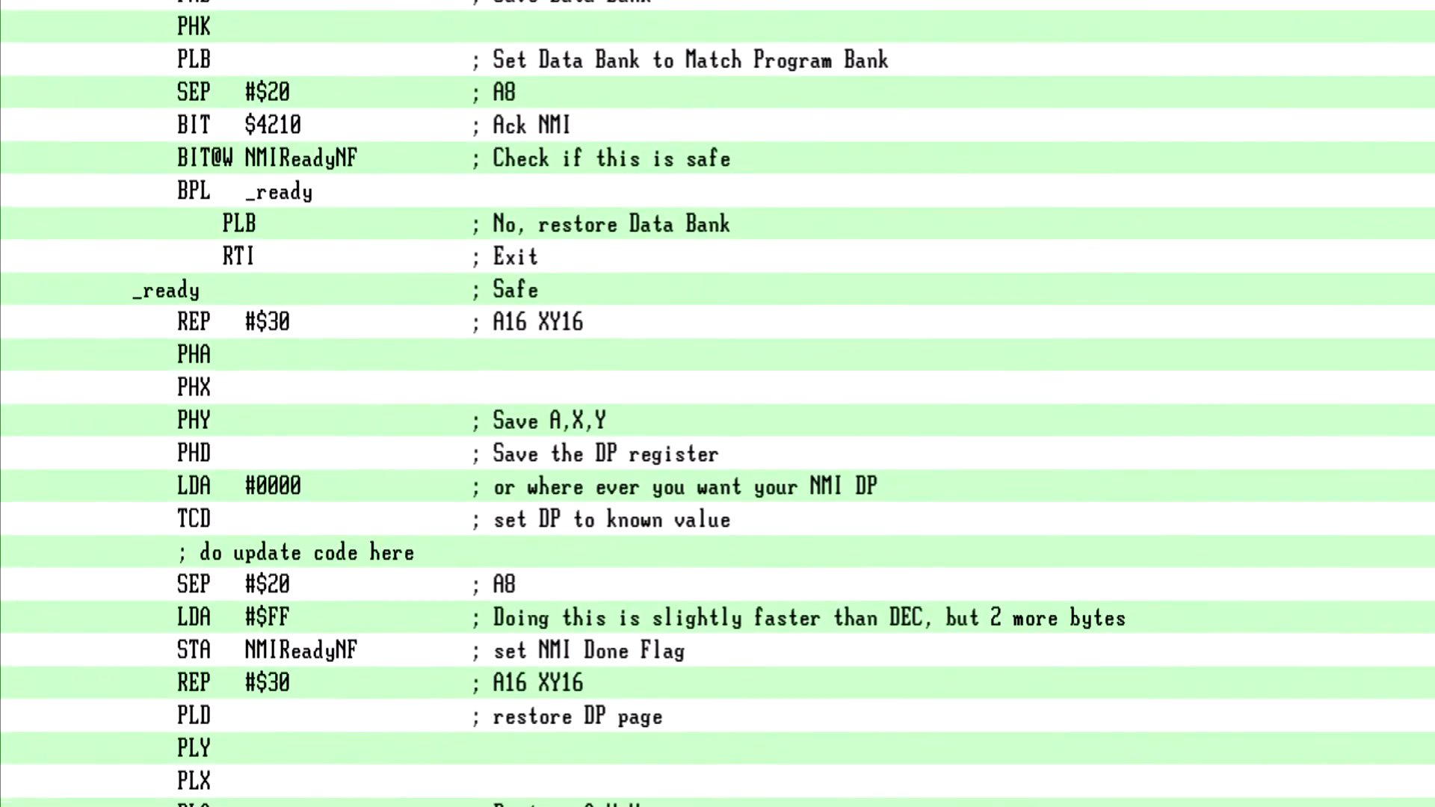
scroll("down", 3)
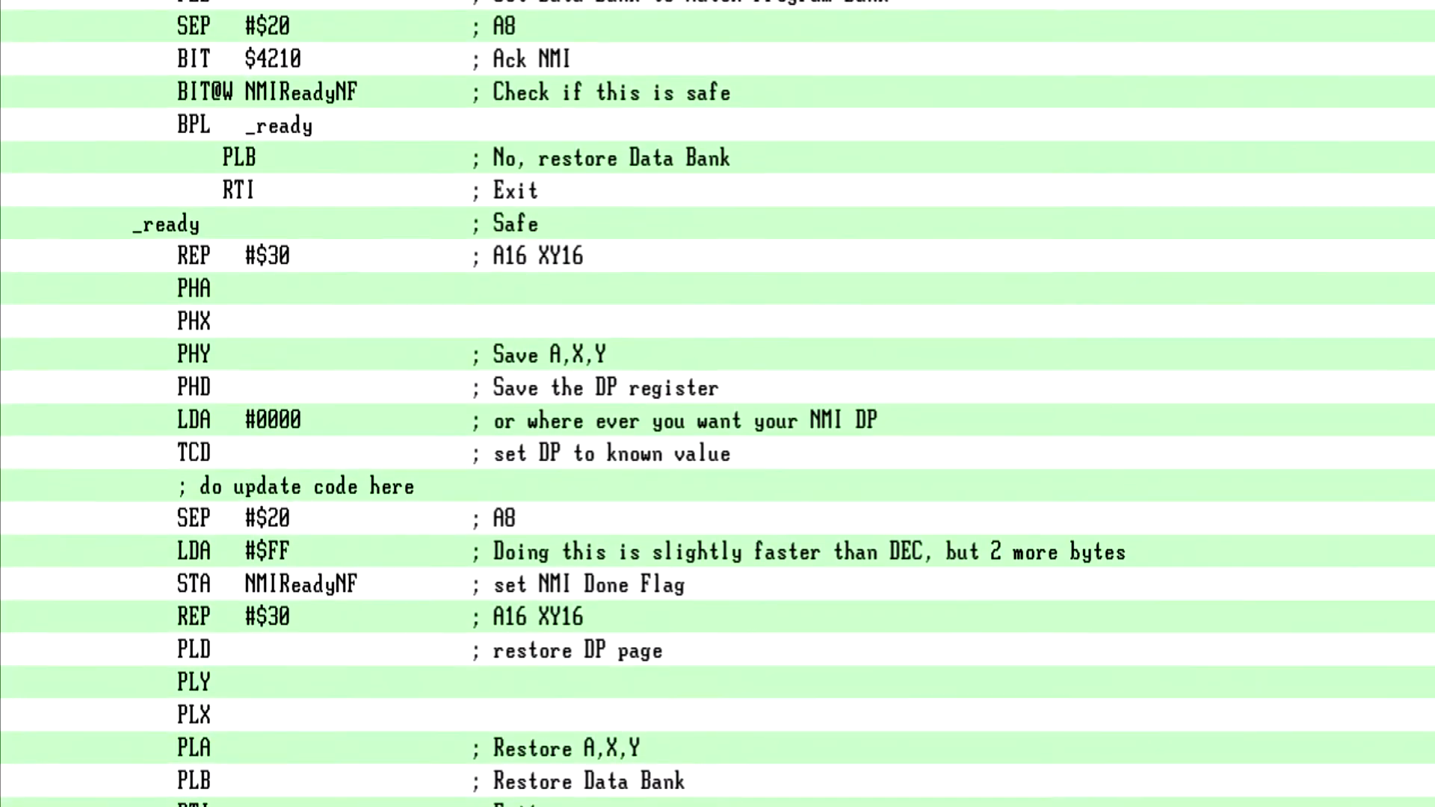
scroll("down", 3)
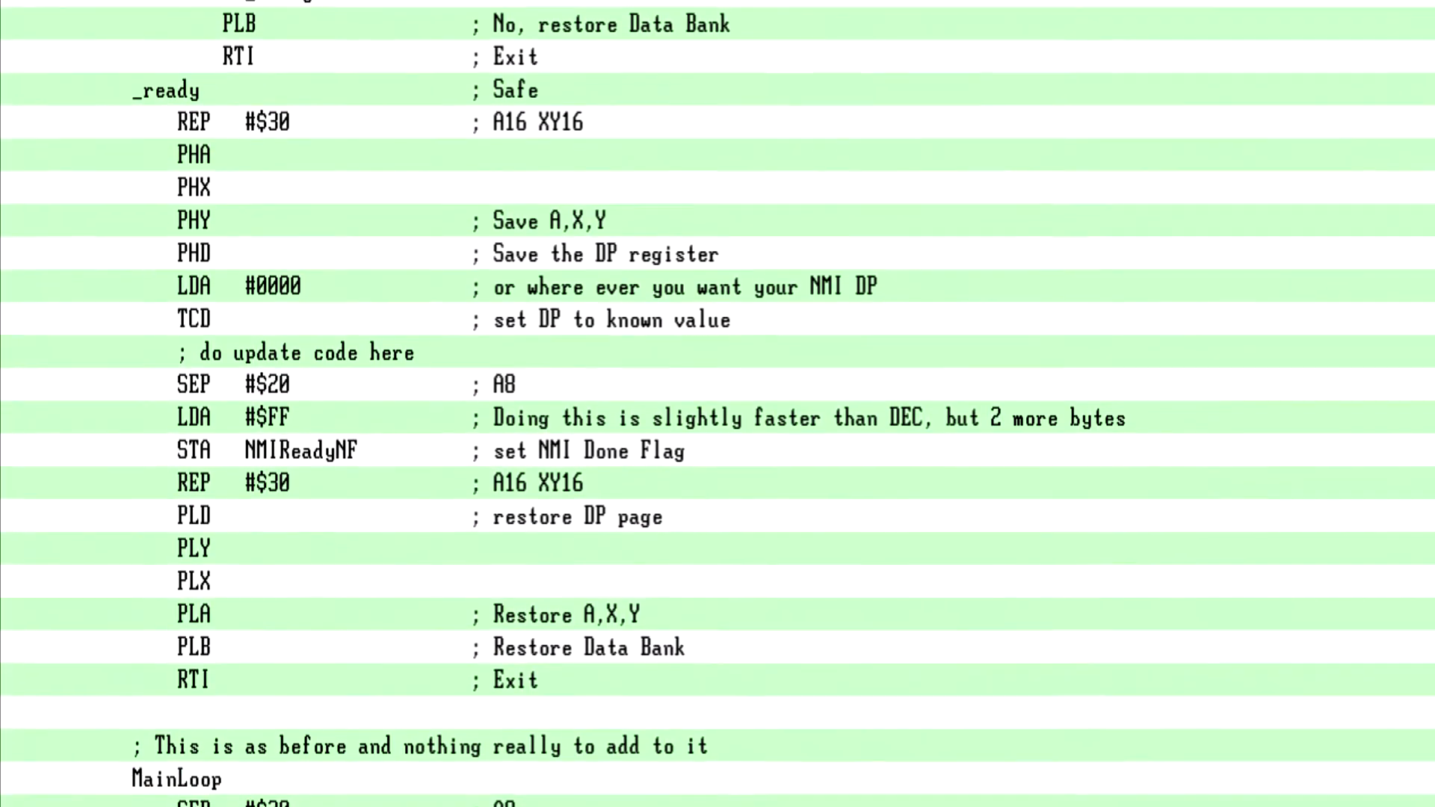
scroll("down", 3)
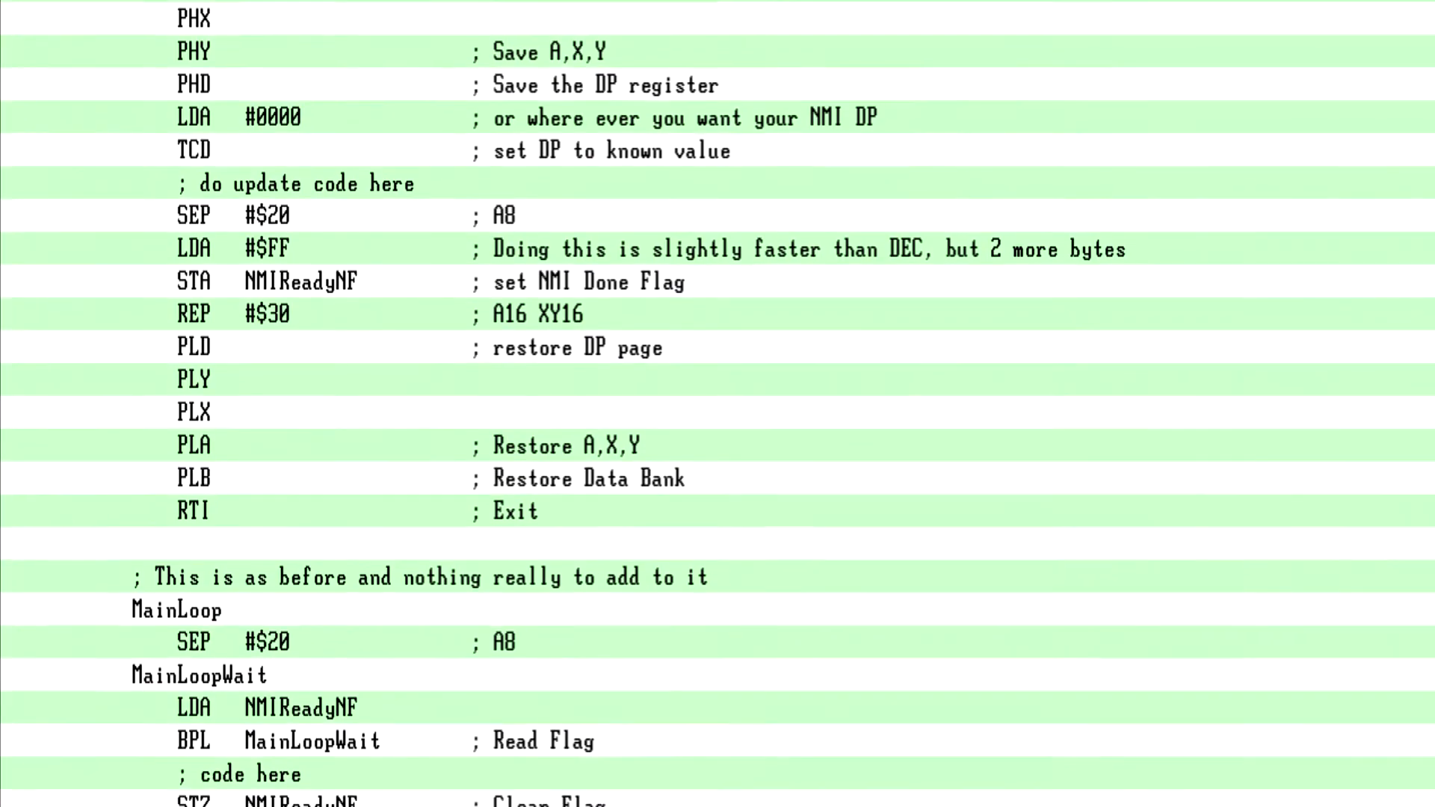
scroll("down", 3)
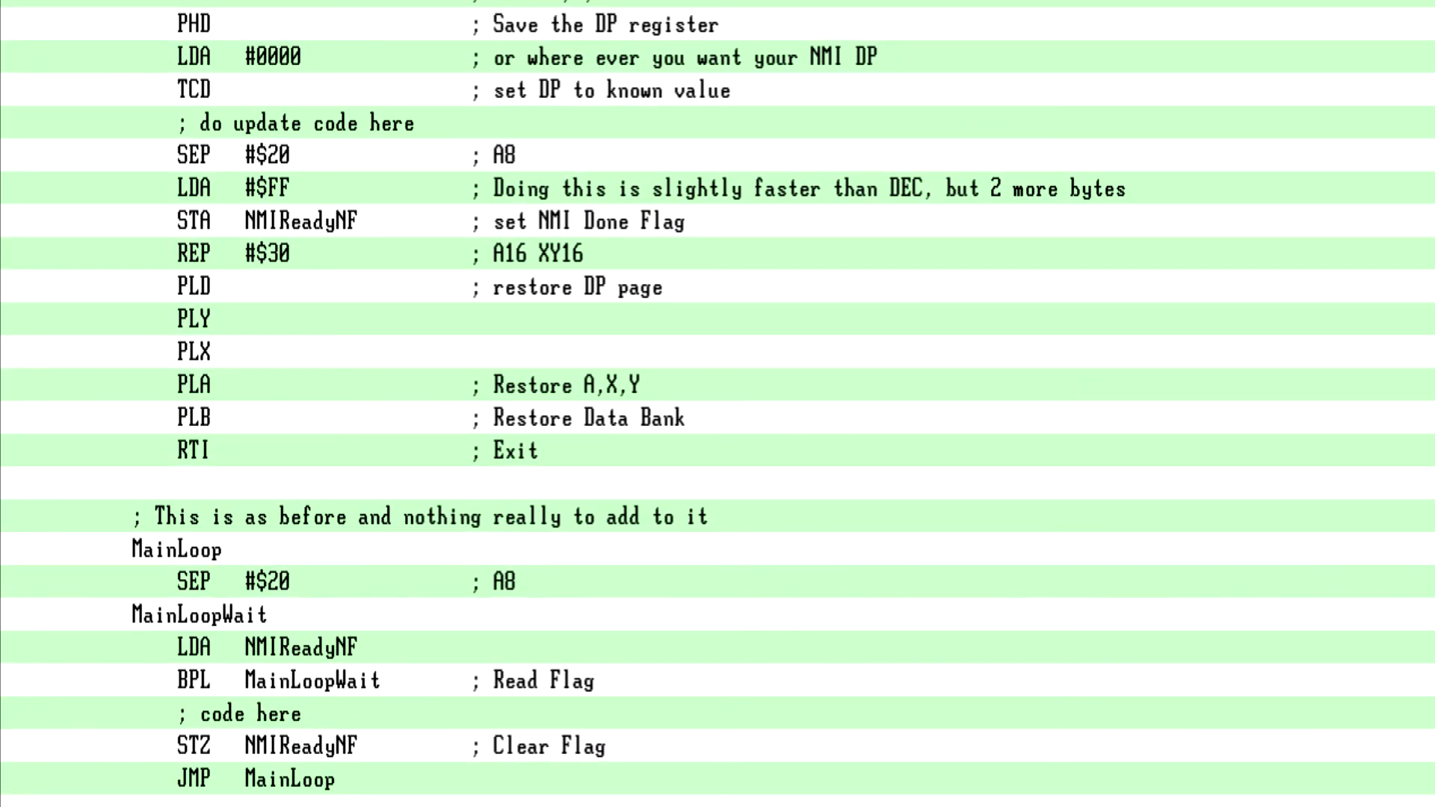